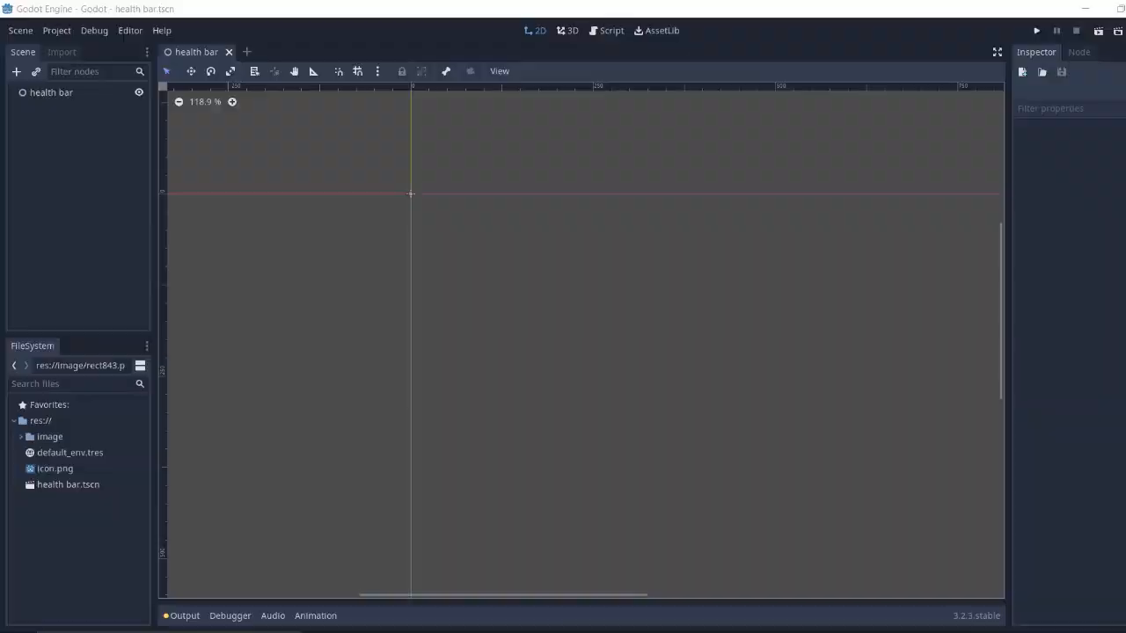
- Add a TextureProgress node with the black rectangle textures and a value of 50
left_click(15, 71)
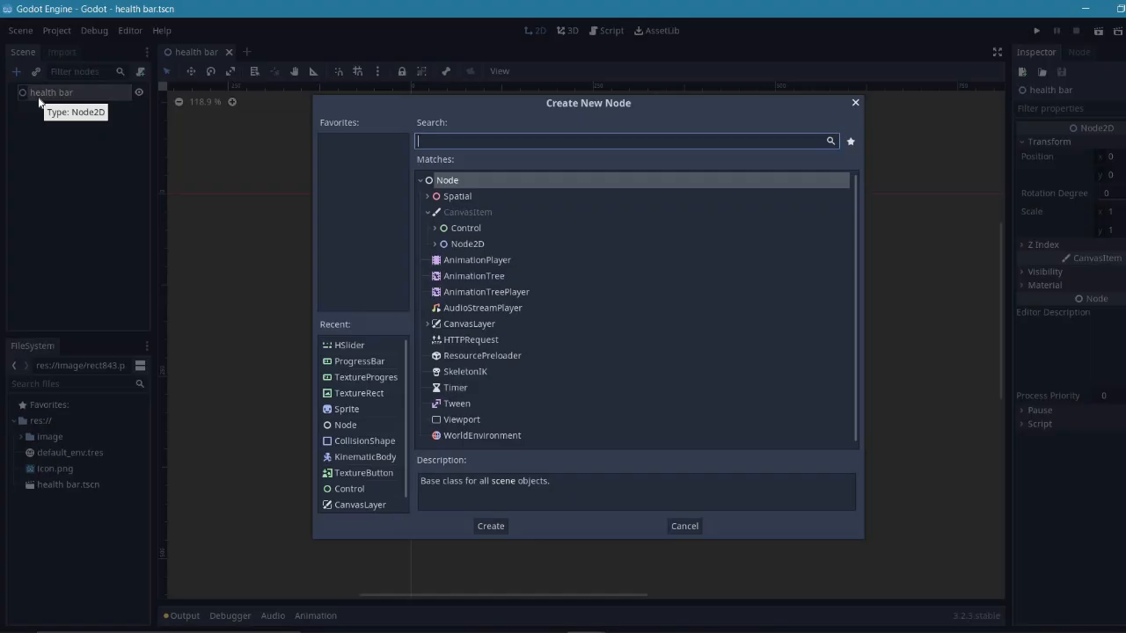
left_click(489, 526)
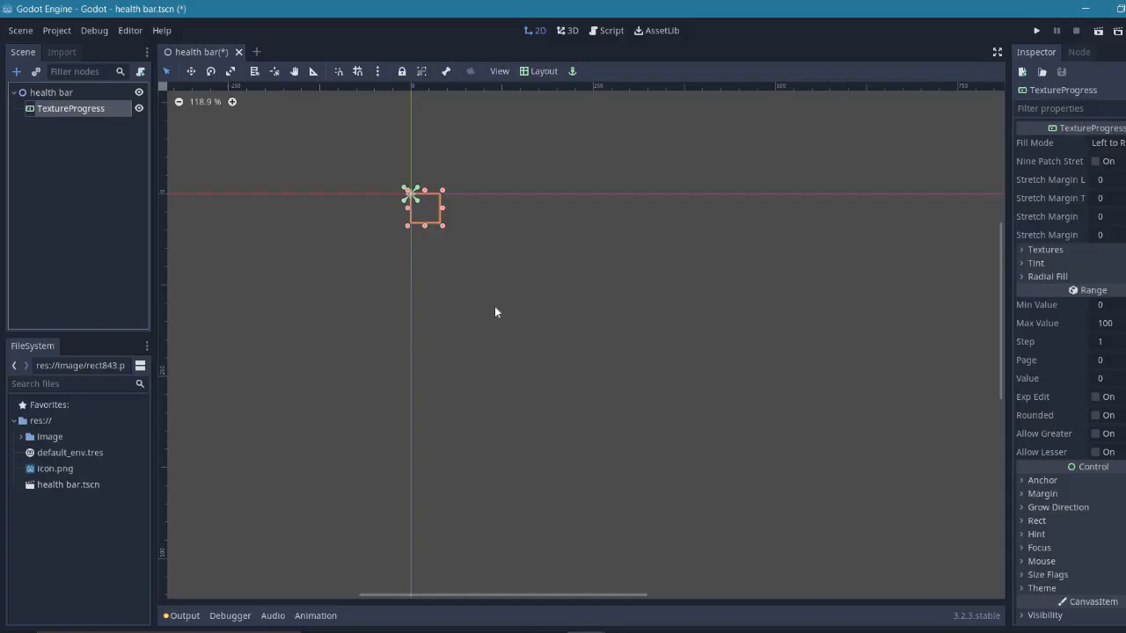
mouse_move(583, 180)
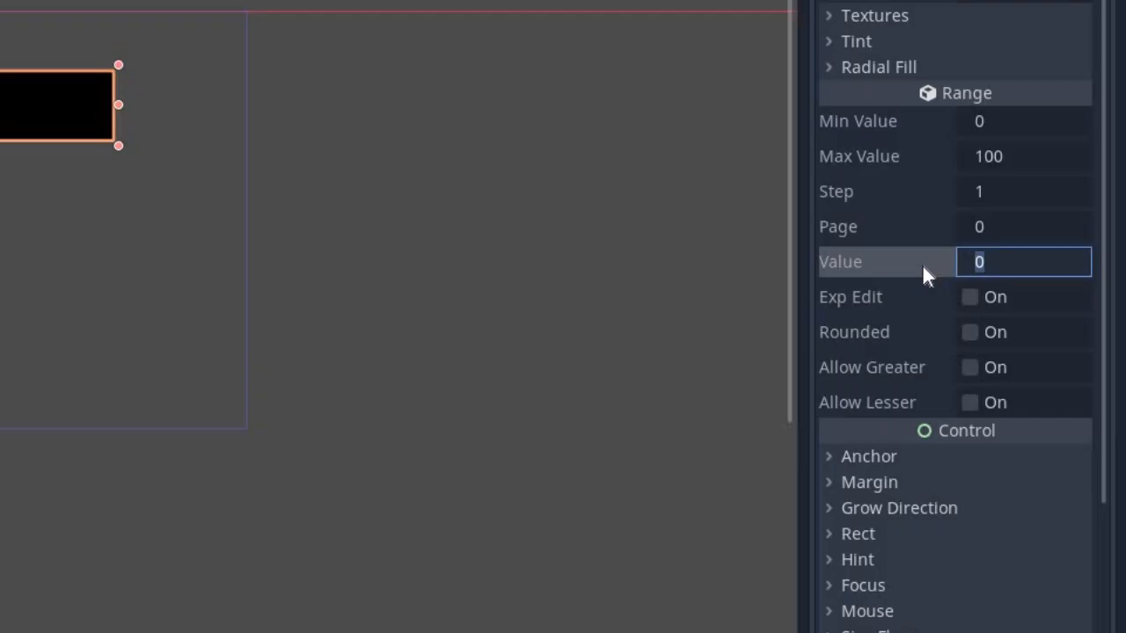
type("50")
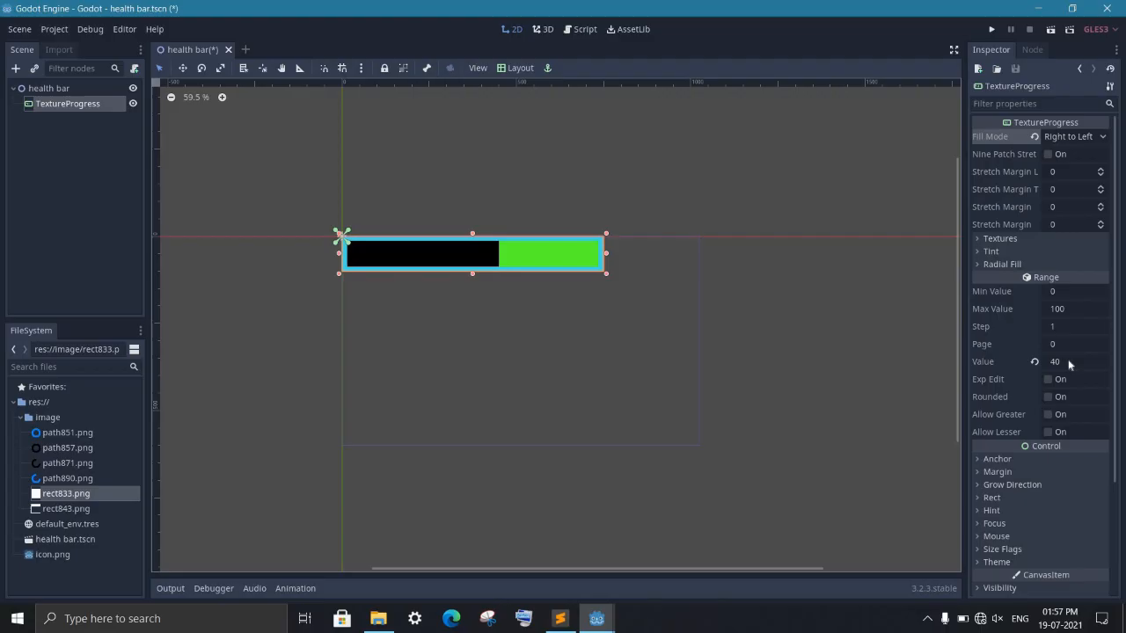
- Set the right-to-left green bar's value to 70
type("70")
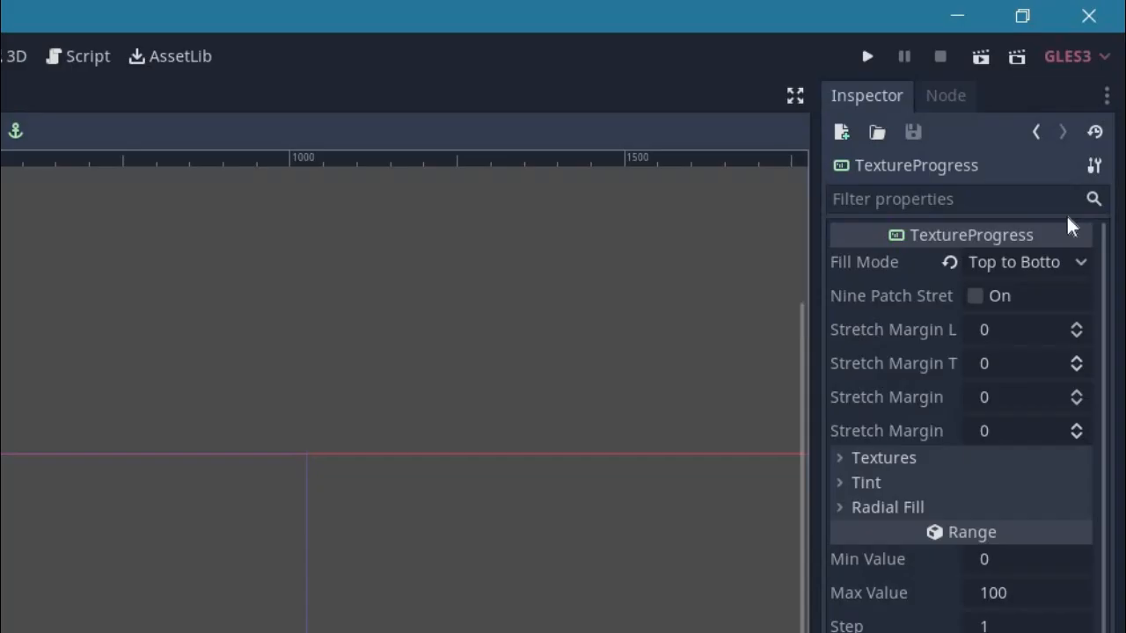
- Switch the fill mode to Bottom to Top, then Bilinear (Top and Bottom)
left_click(1012, 262)
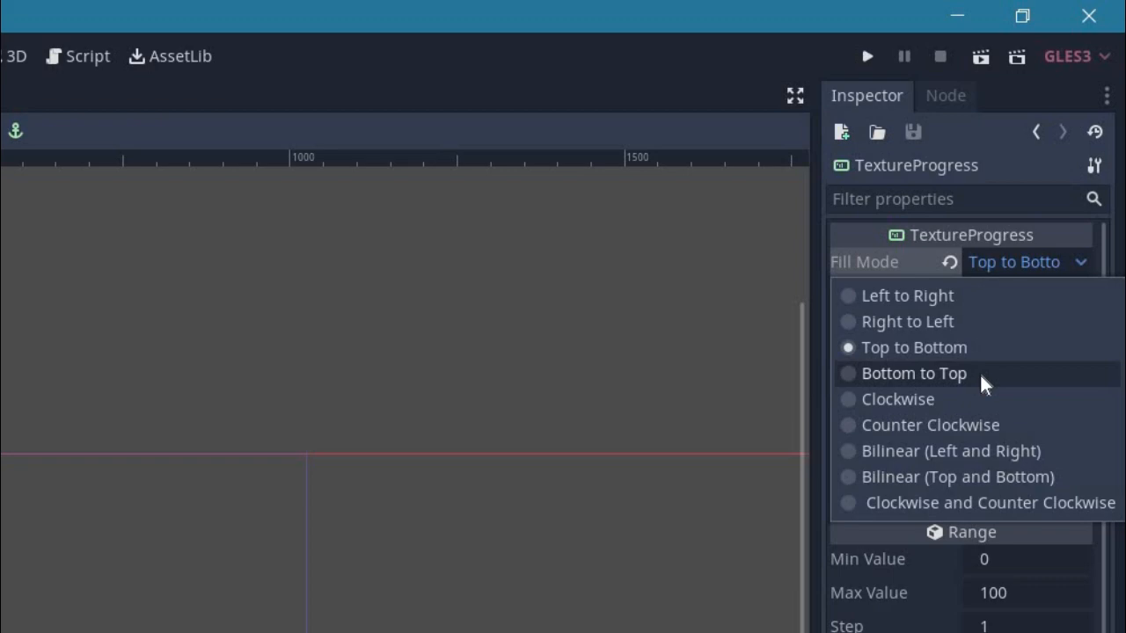
left_click(914, 373)
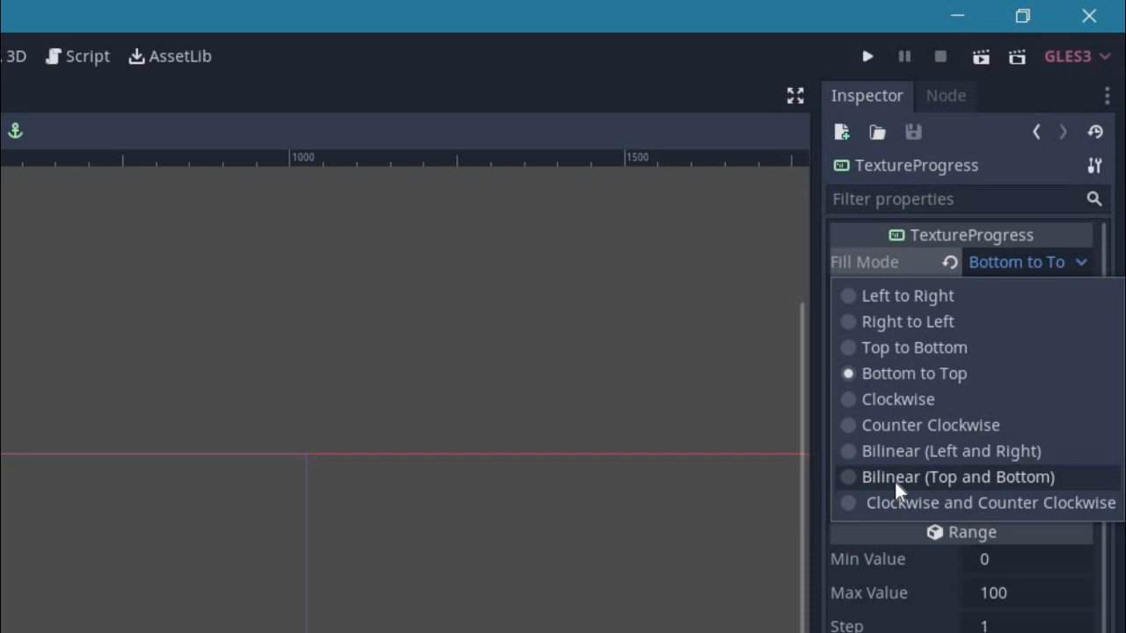
left_click(957, 477)
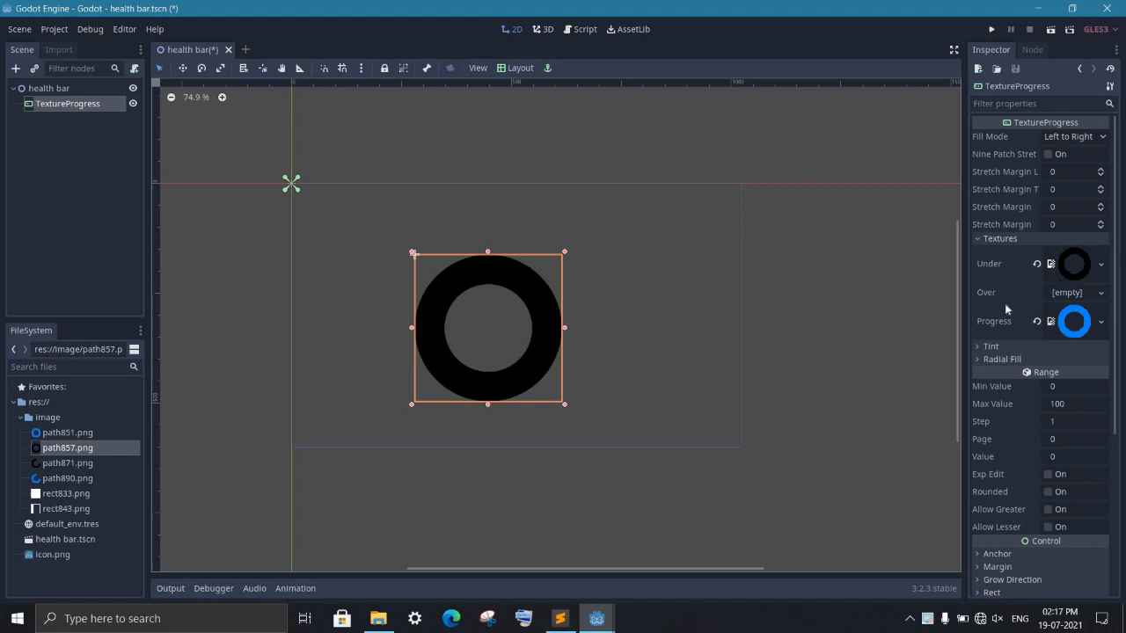
- Make the ring bar fill clockwise and set its value to 30
left_click(1072, 138)
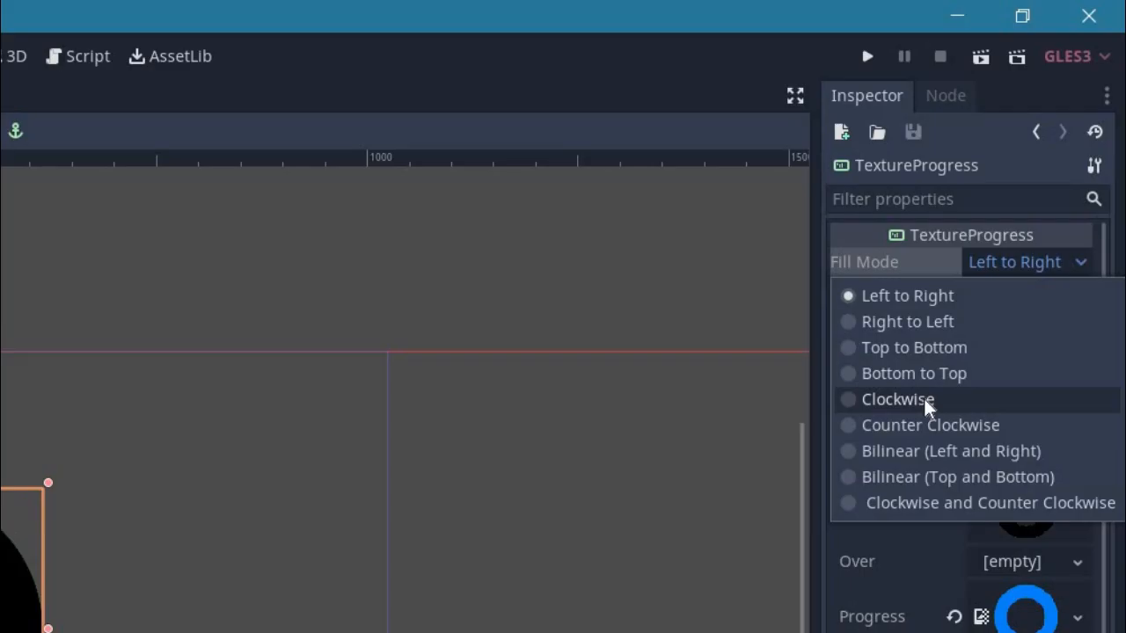
left_click(897, 397)
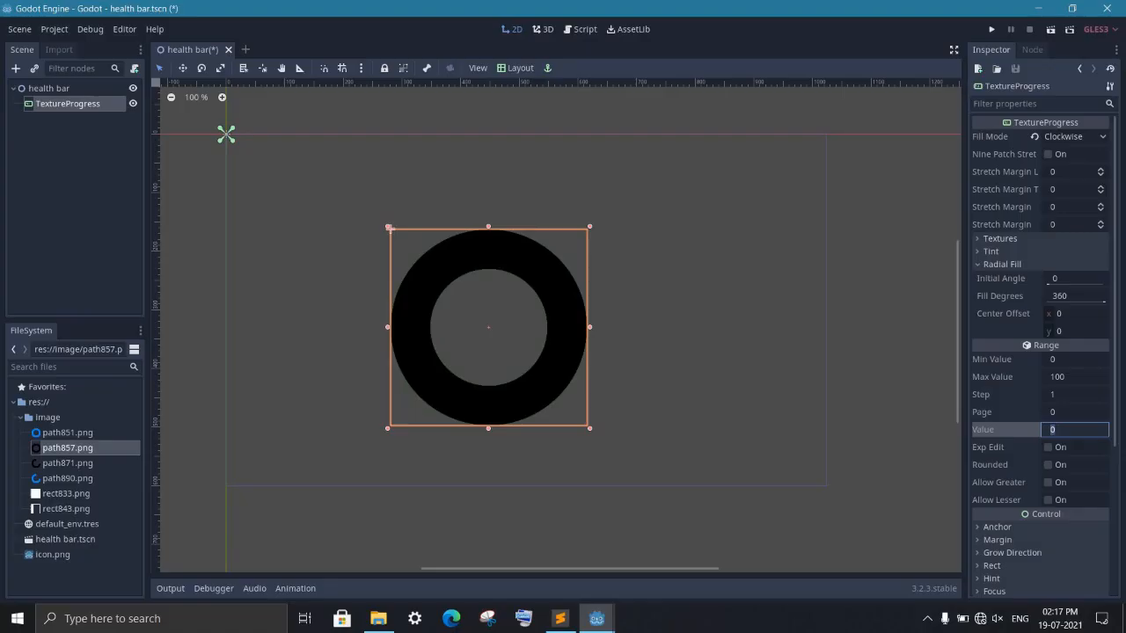
type("30")
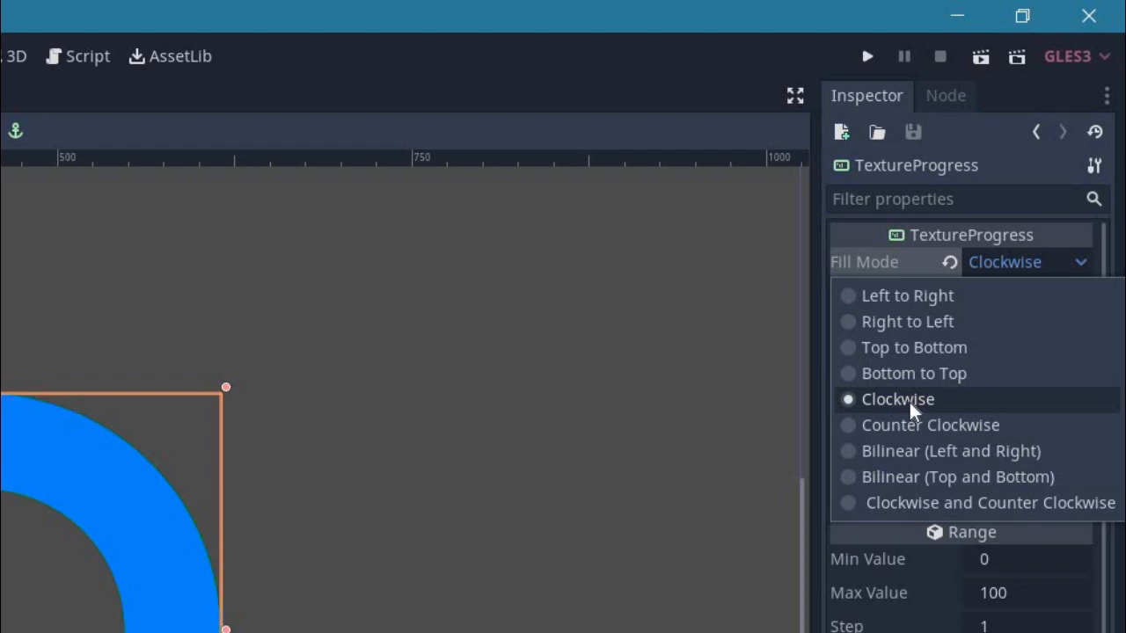
- Set the ring to Counter Clockwise, then Clockwise and Counter Clockwise, with value 70
left_click(928, 423)
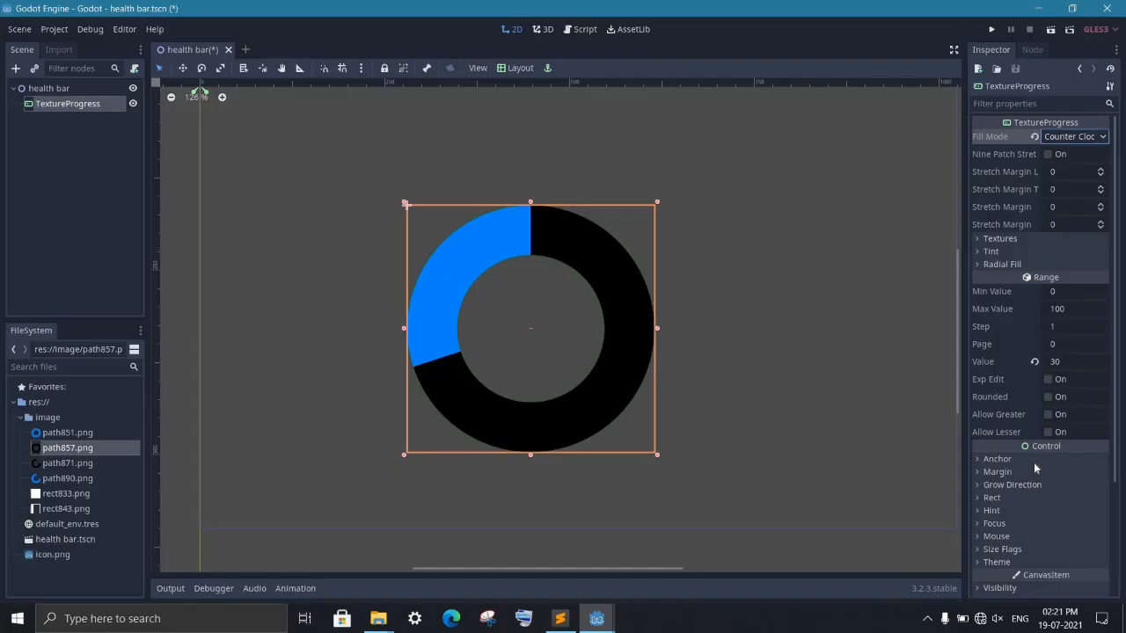
left_click(1069, 155)
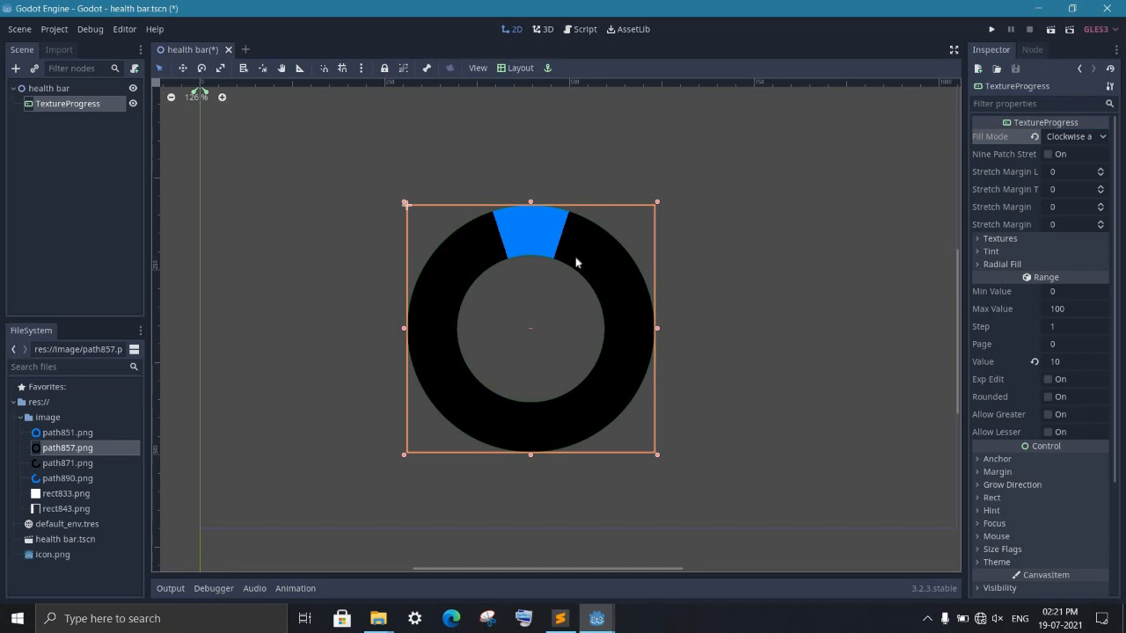
type("70")
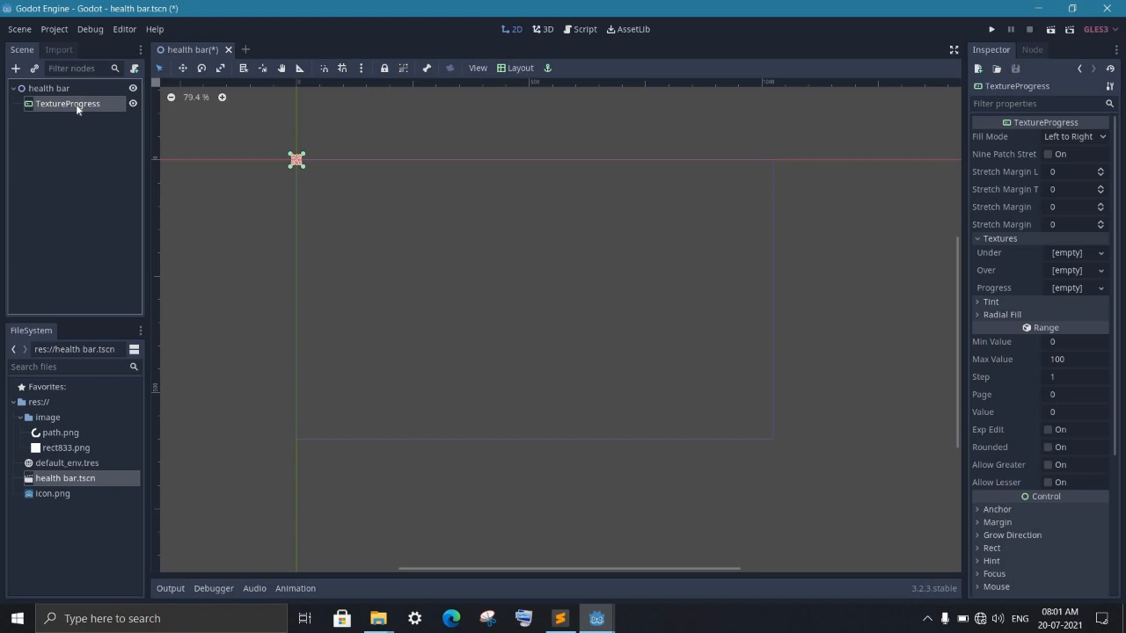
- Configure the 270° arc from 90° and give the second TextureProgress a max value of 50
left_click(1073, 137)
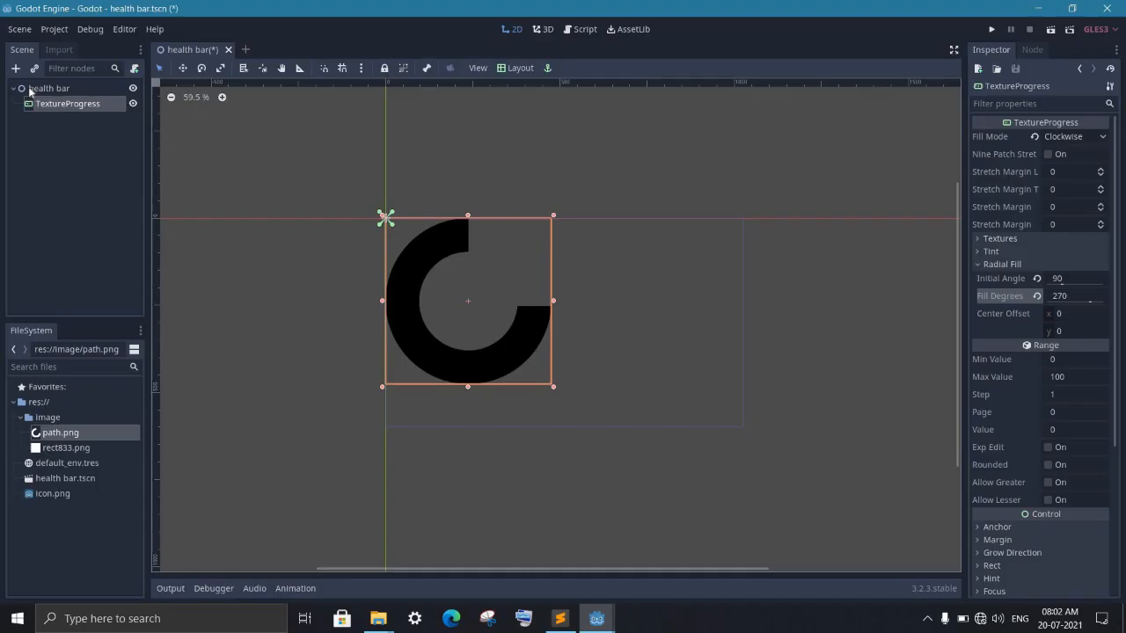
left_click(49, 88)
type("50")
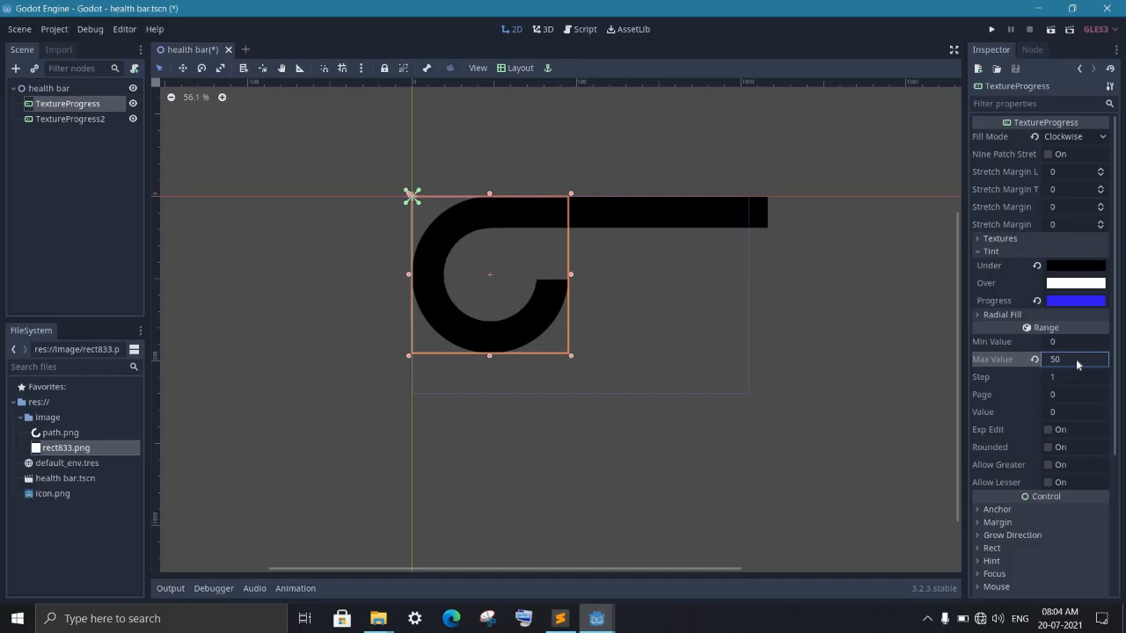
left_click(70, 120)
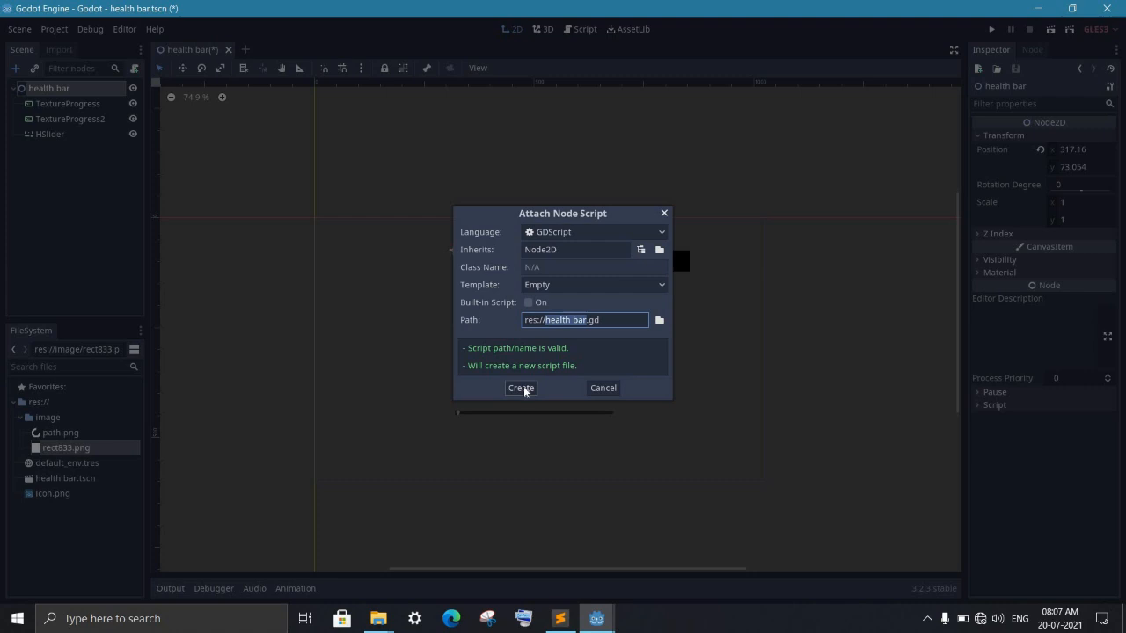
- Create the root script linking the slider to both bars, run the scene and drag the slider
left_click(520, 389)
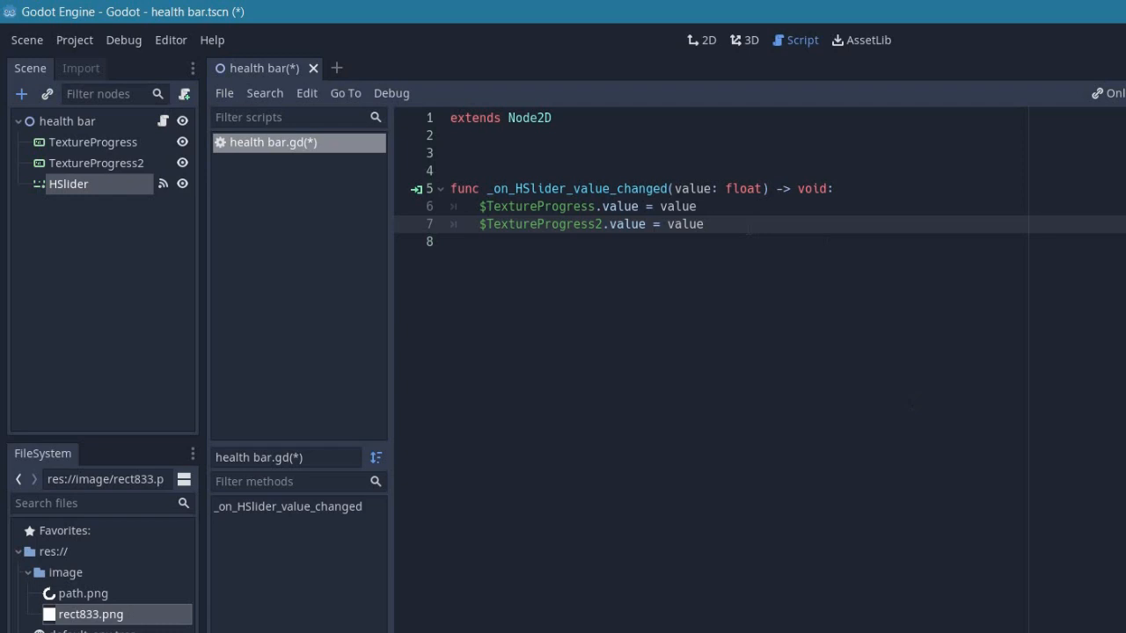
left_click(990, 29)
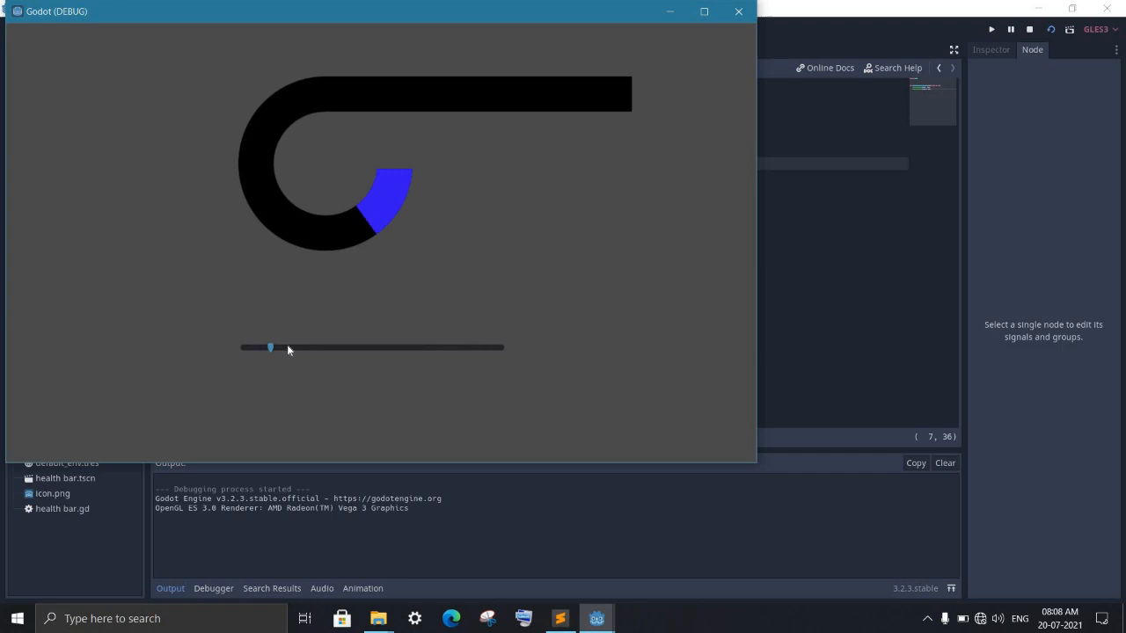
left_click_drag(271, 348, 306, 348)
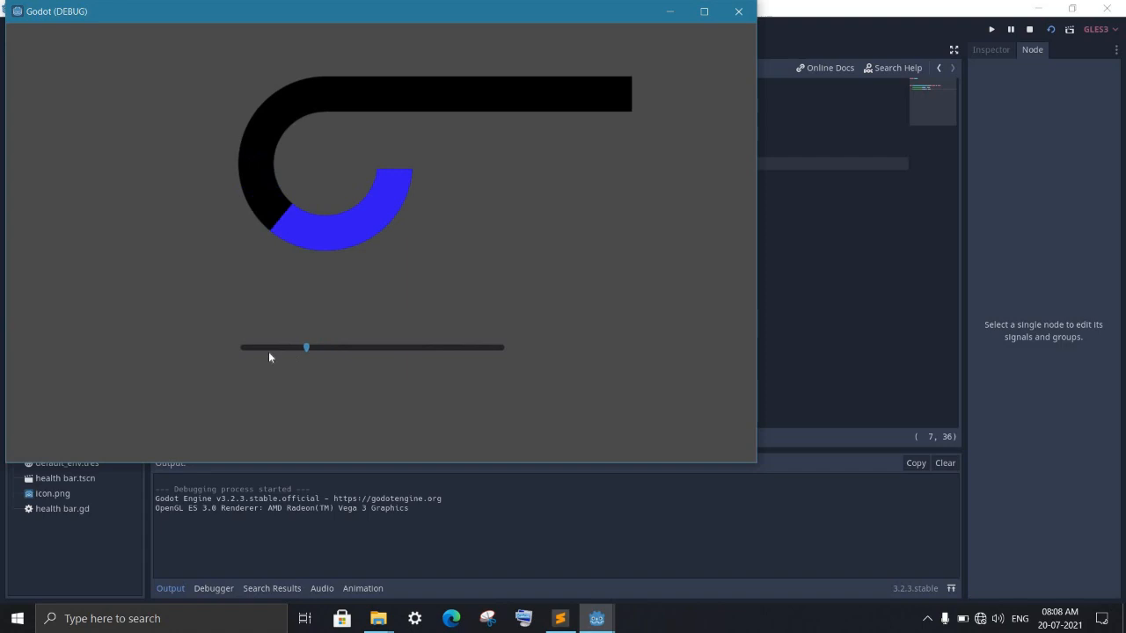